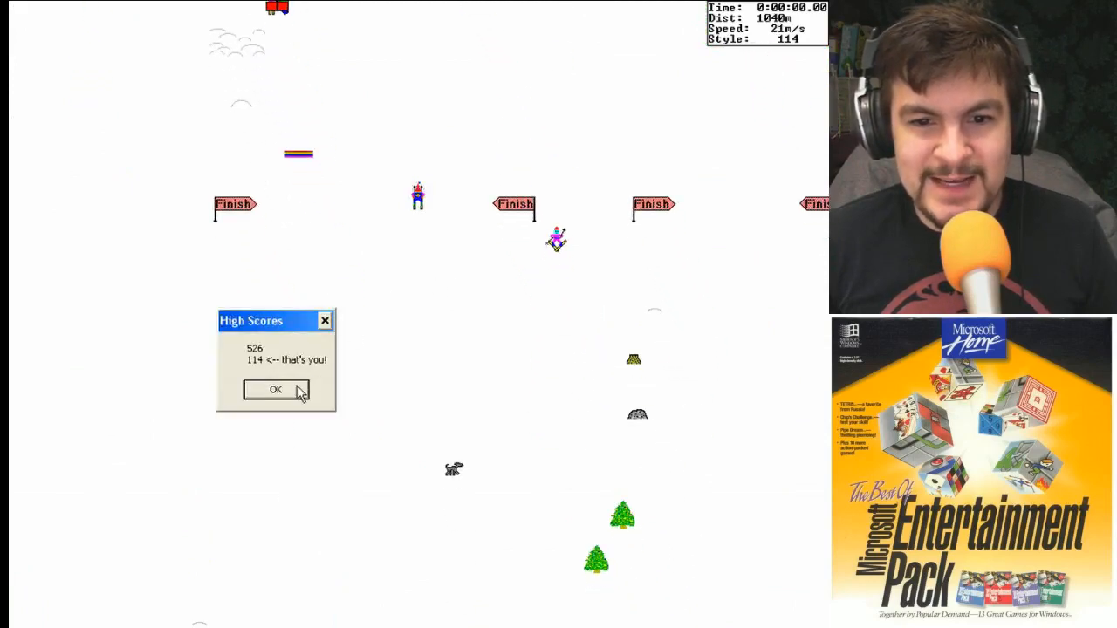
Step: Dismiss the High Scores list showing the 114 freestyle score and resume skiing
{"action": "left_click", "coordinate": [275, 389]}
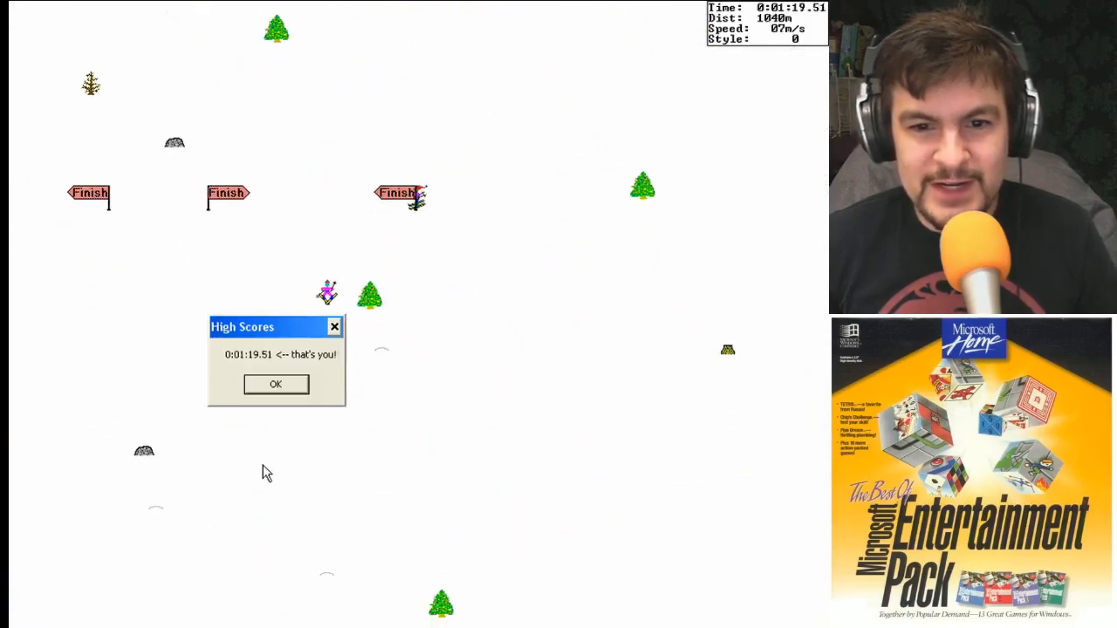
Step: Dismiss the slalom finish-time High Scores dialog to start another freestyle run
{"action": "left_click", "coordinate": [276, 384]}
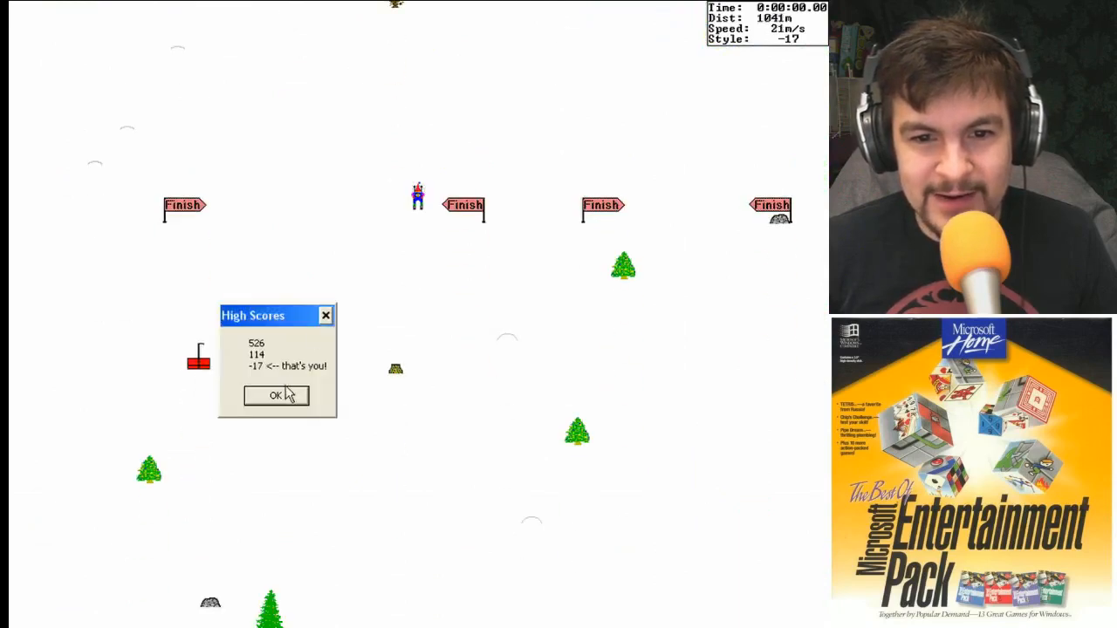
Step: Dismiss the High Scores showing -17, then restart SkiFree to the title screen
{"action": "left_click", "coordinate": [276, 395]}
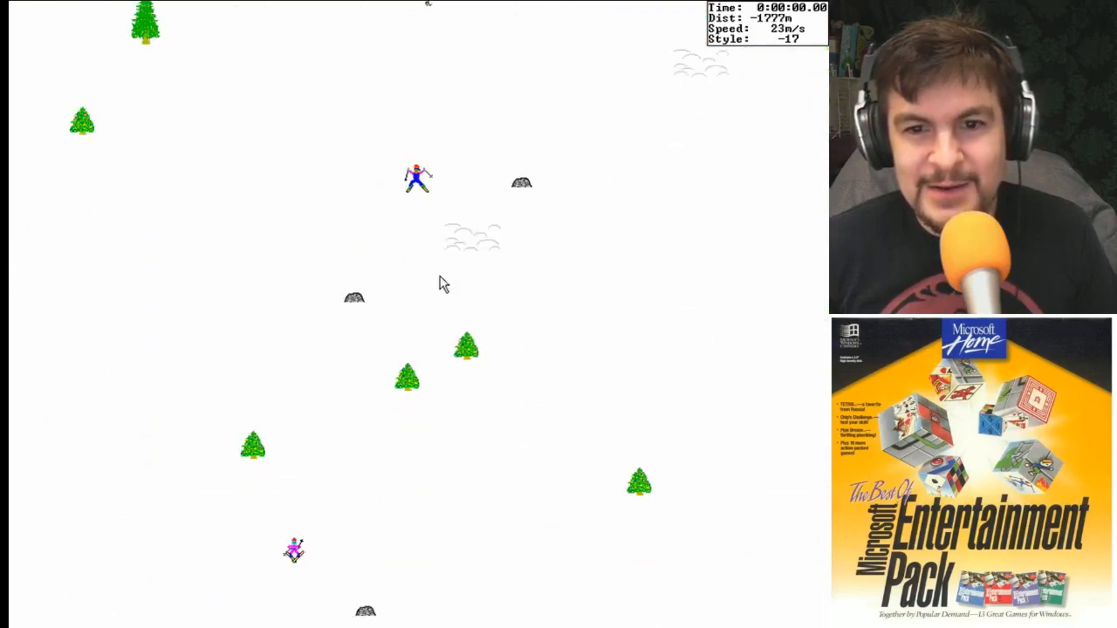
{"action": "key", "text": "f2"}
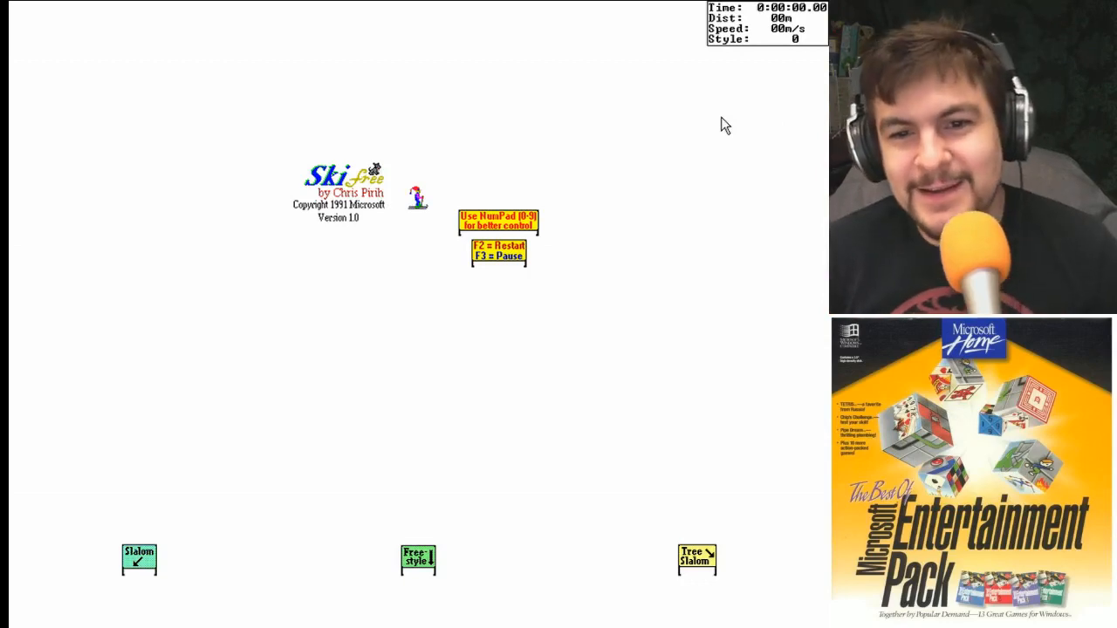
{"action": "mouse_move", "coordinate": [623, 172]}
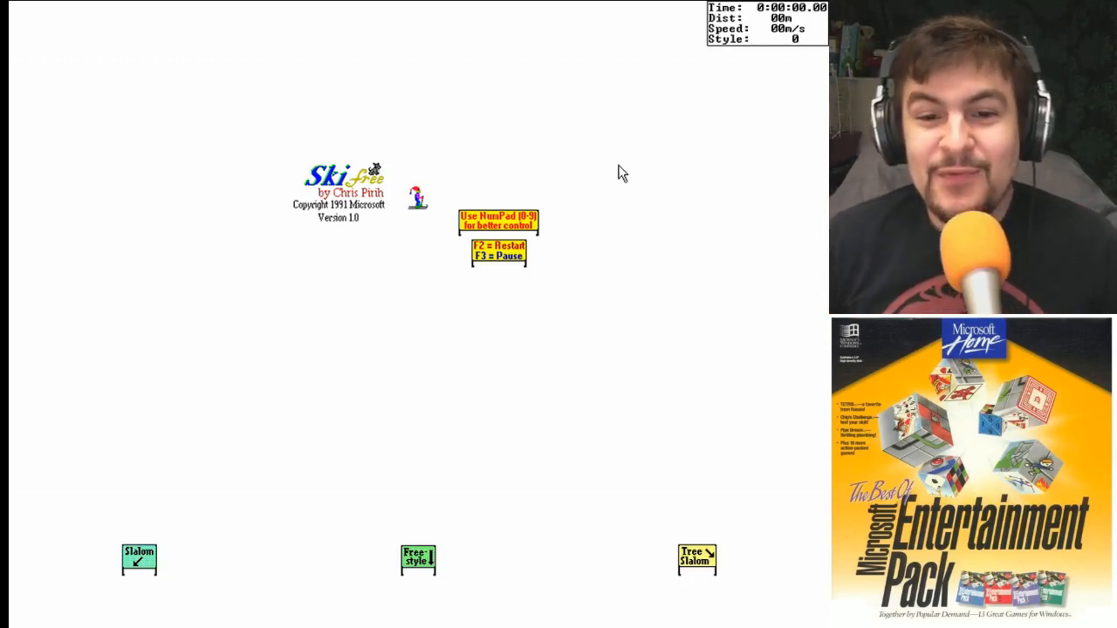